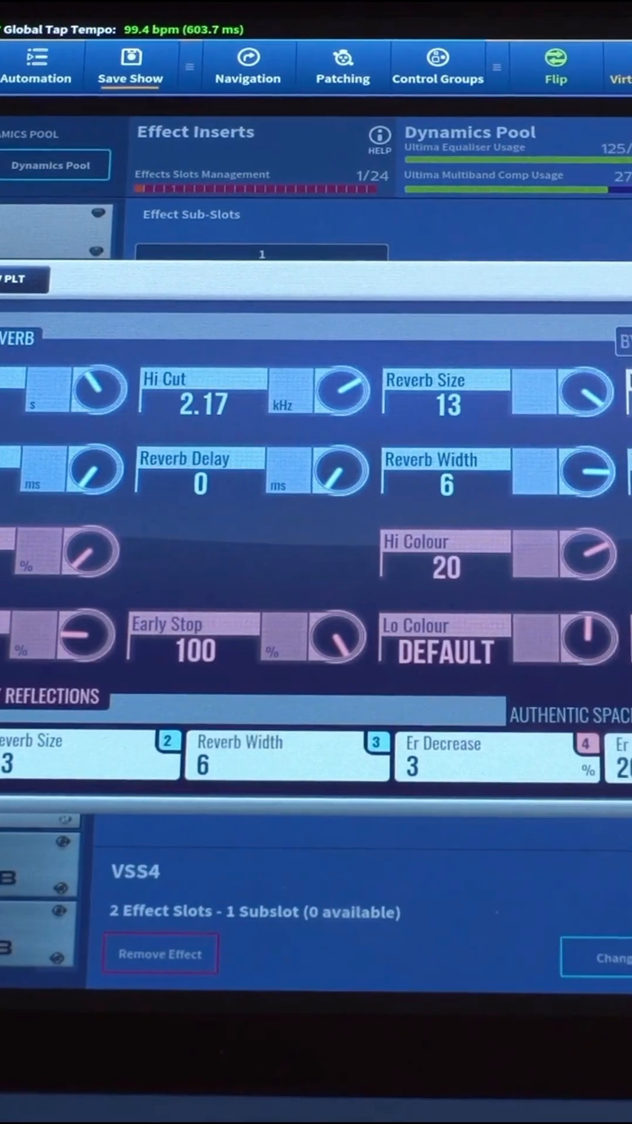
- Swipe the VSS4 insert panel to the Colour Filters / Reverb Decay parameter page
scroll("right", 3)
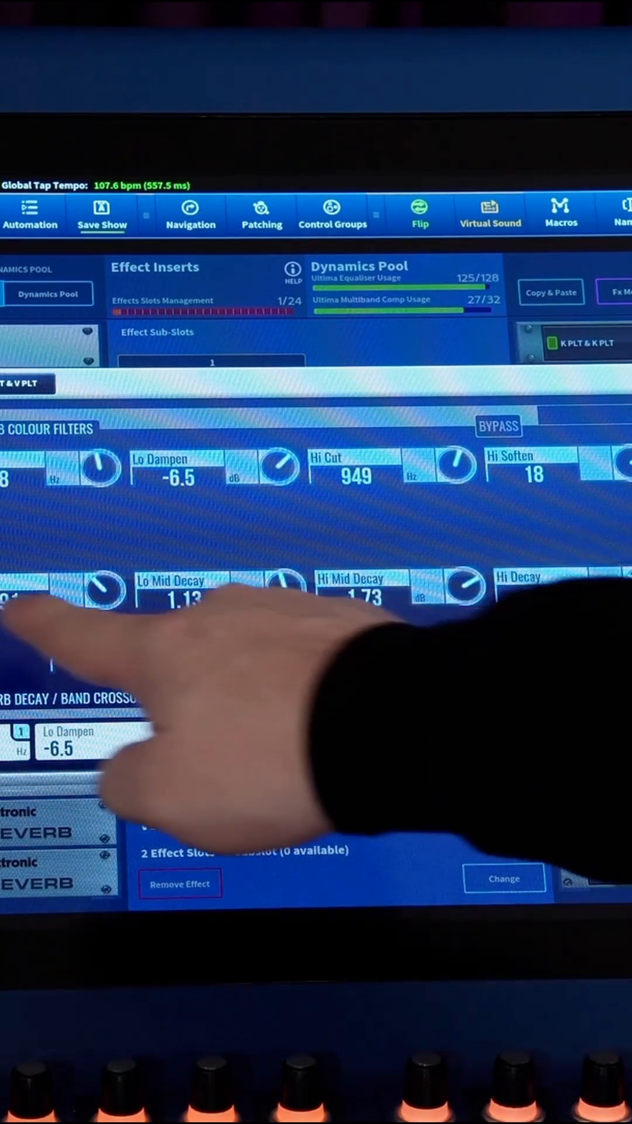
- Show the VSS4 preset library's BK Early Reflections category, then the BK Drum/Percussion category
left_click(504, 877)
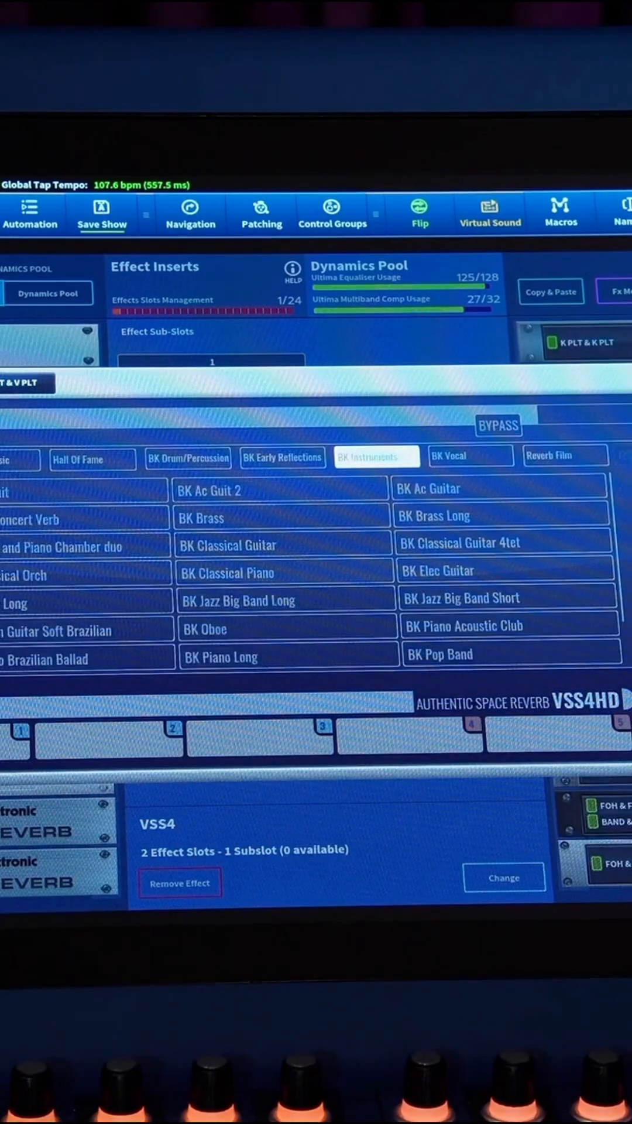
left_click(282, 457)
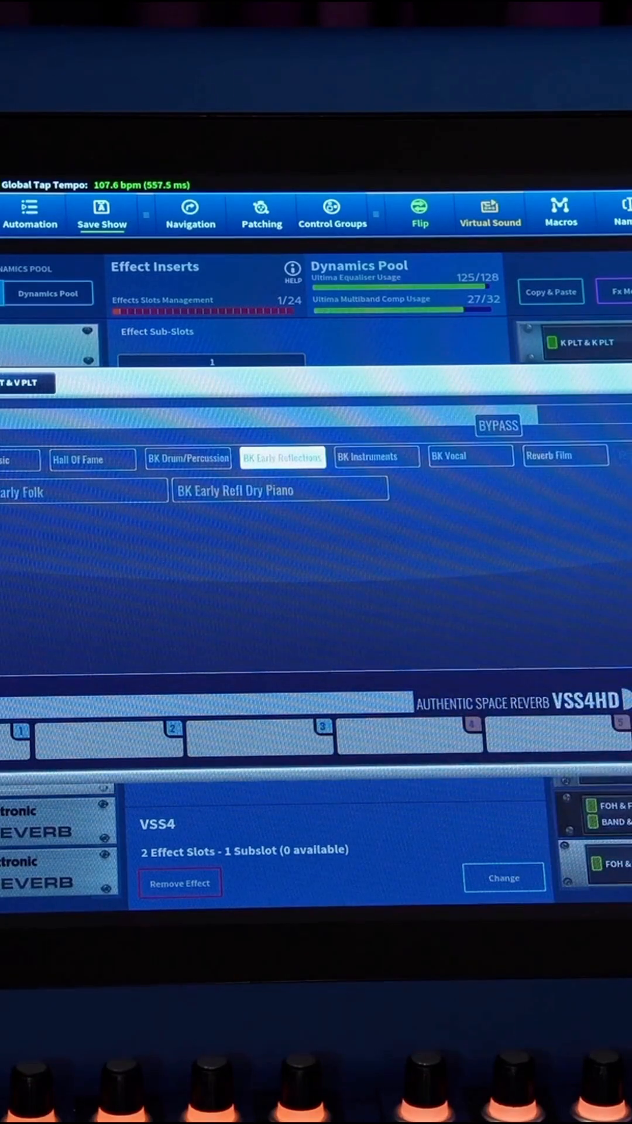
left_click(187, 457)
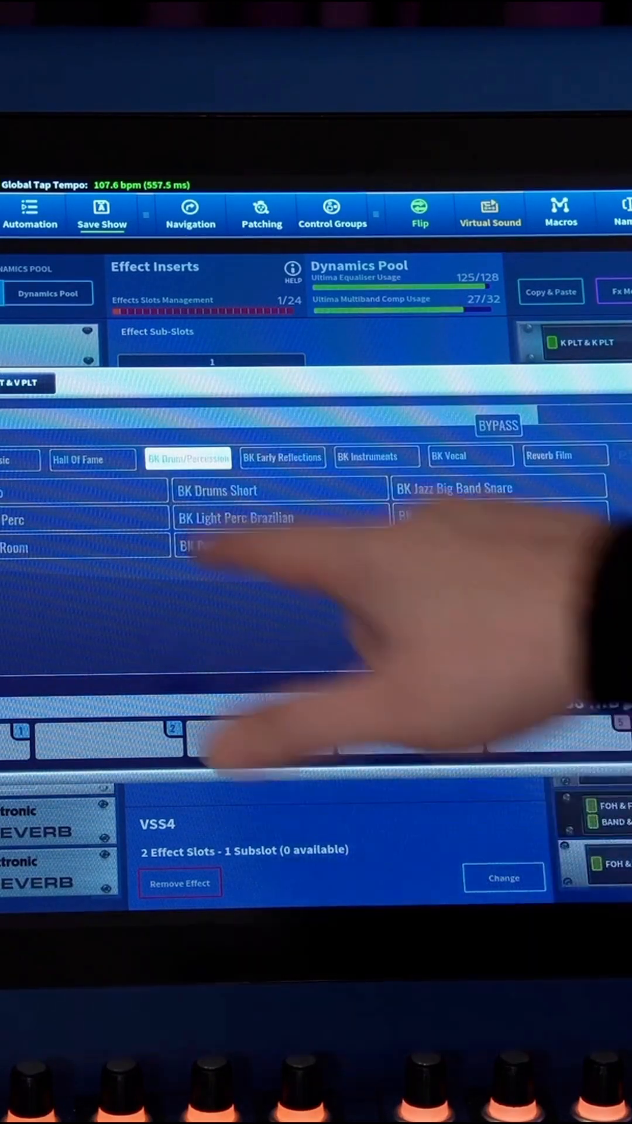